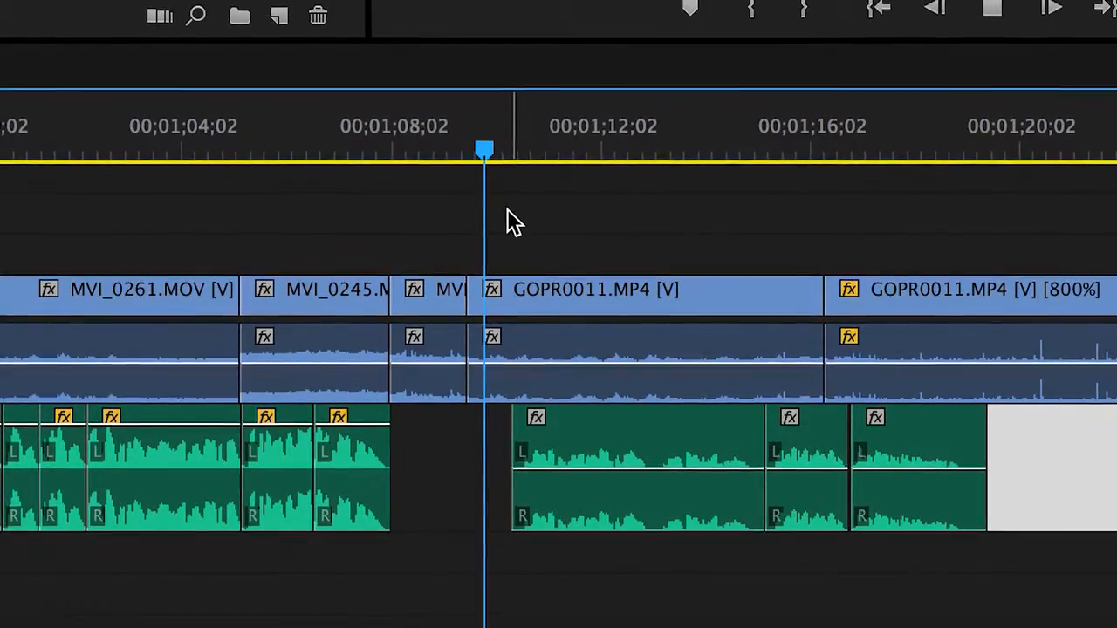
- Move the playhead along the ruler to about 00;01;15;06
{"action": "left_click_drag", "start_coordinate": [484, 148], "coordinate": [502, 152]}
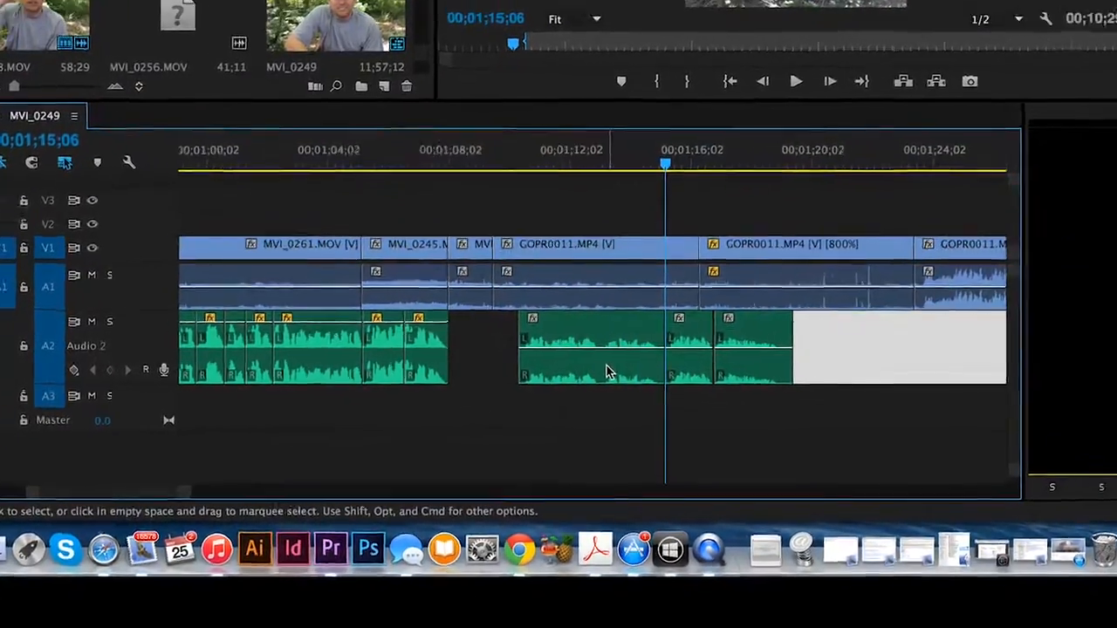
- Bring up Audio Gain for the first green A2 clip after the gap
{"action": "right_click", "coordinate": [610, 371]}
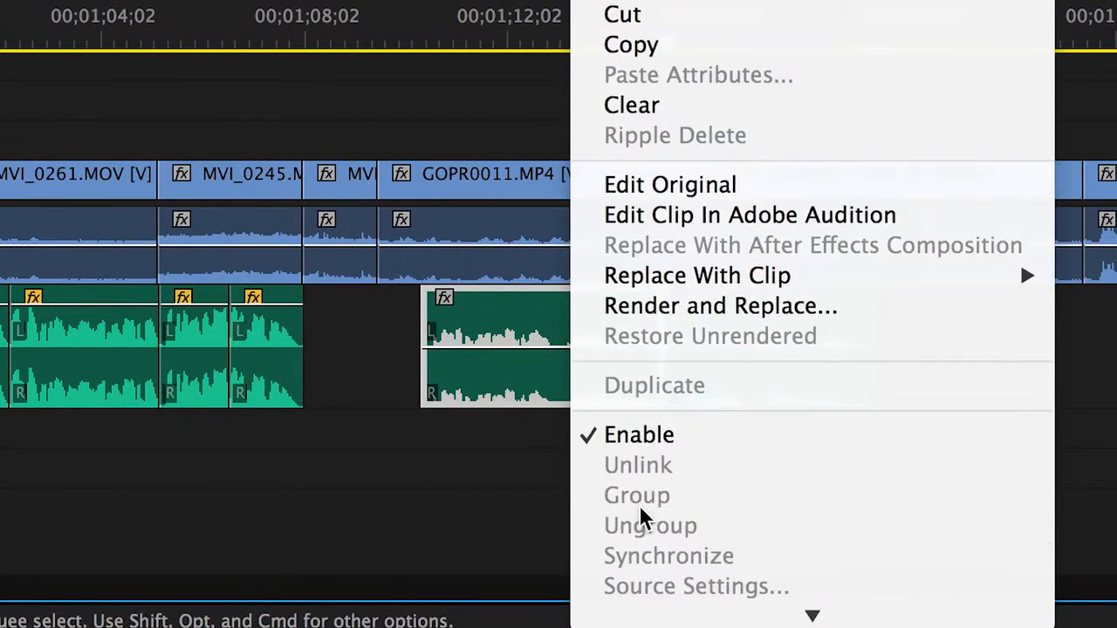
{"action": "scroll", "scroll_direction": "down", "scroll_amount": 3}
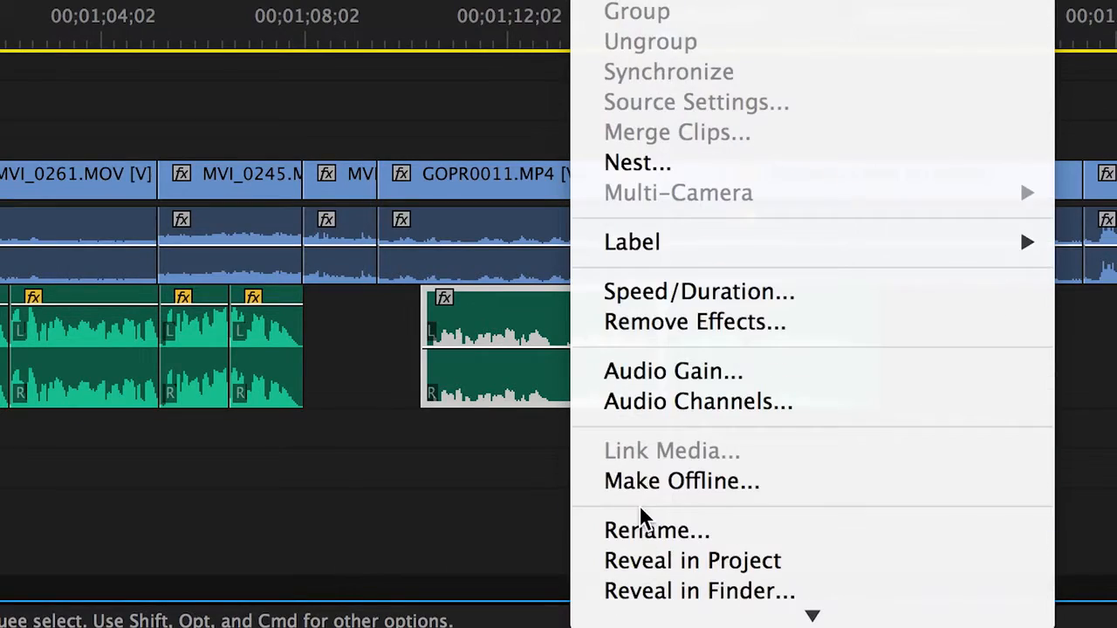
{"action": "mouse_move", "coordinate": [672, 371]}
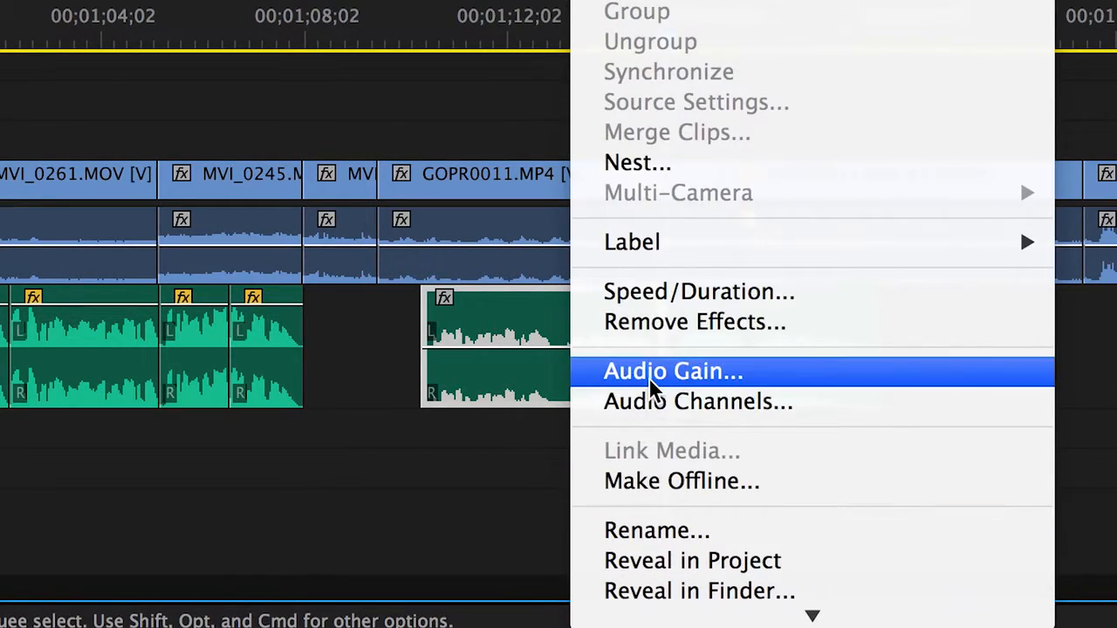
{"action": "left_click", "coordinate": [672, 370]}
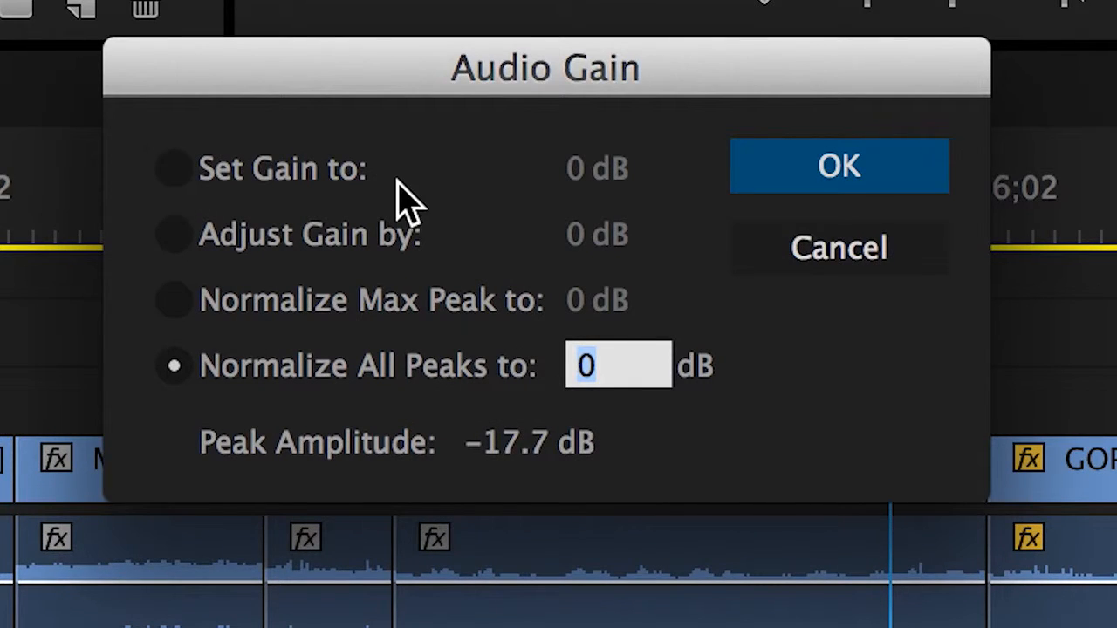
{"action": "mouse_move", "coordinate": [258, 270]}
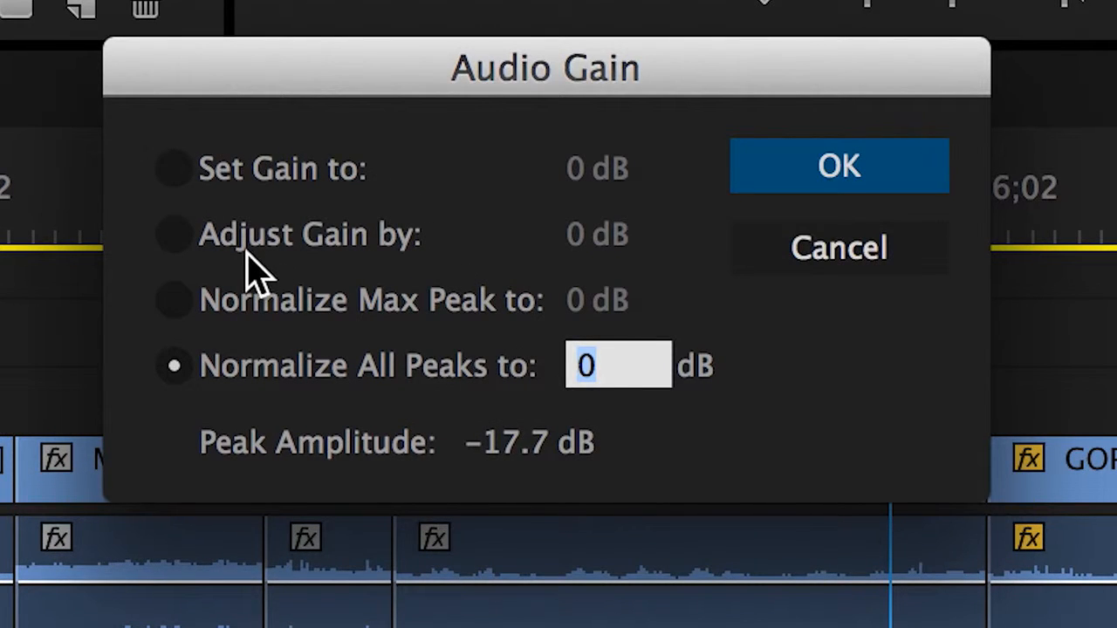
{"action": "mouse_move", "coordinate": [245, 428]}
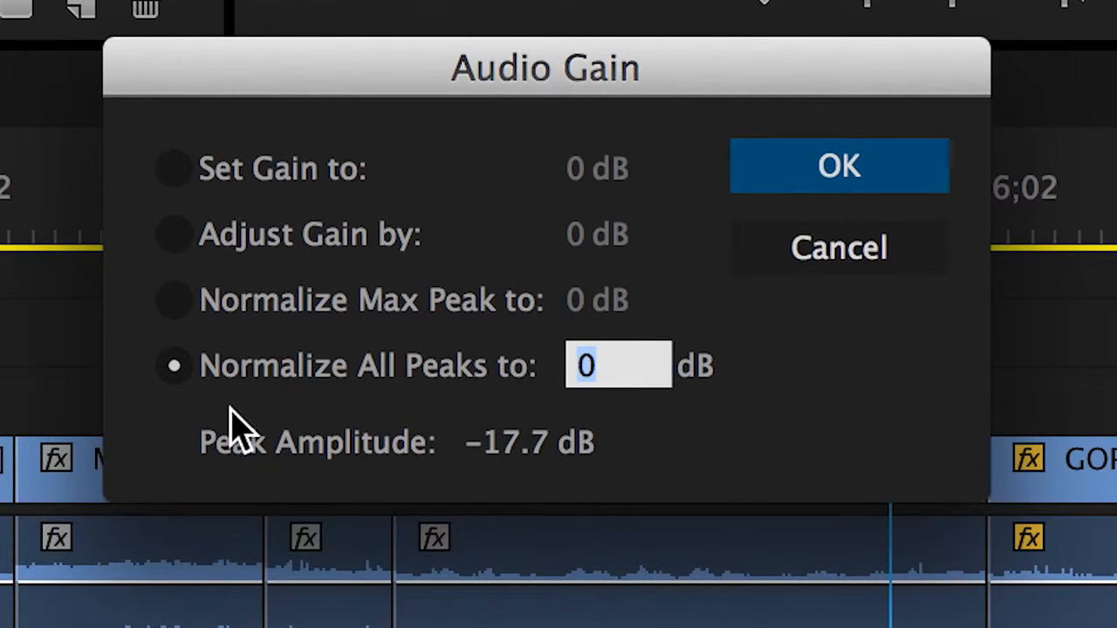
{"action": "mouse_move", "coordinate": [576, 366]}
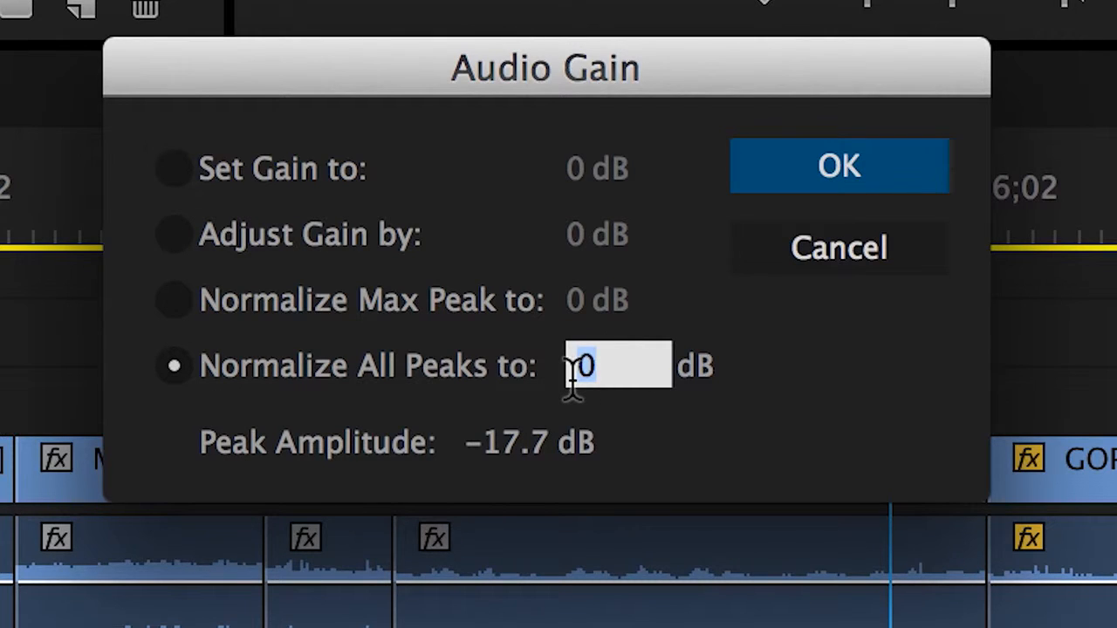
- Normalize all peaks of that clip to -6 dB and apply it
{"action": "type", "text": "-6"}
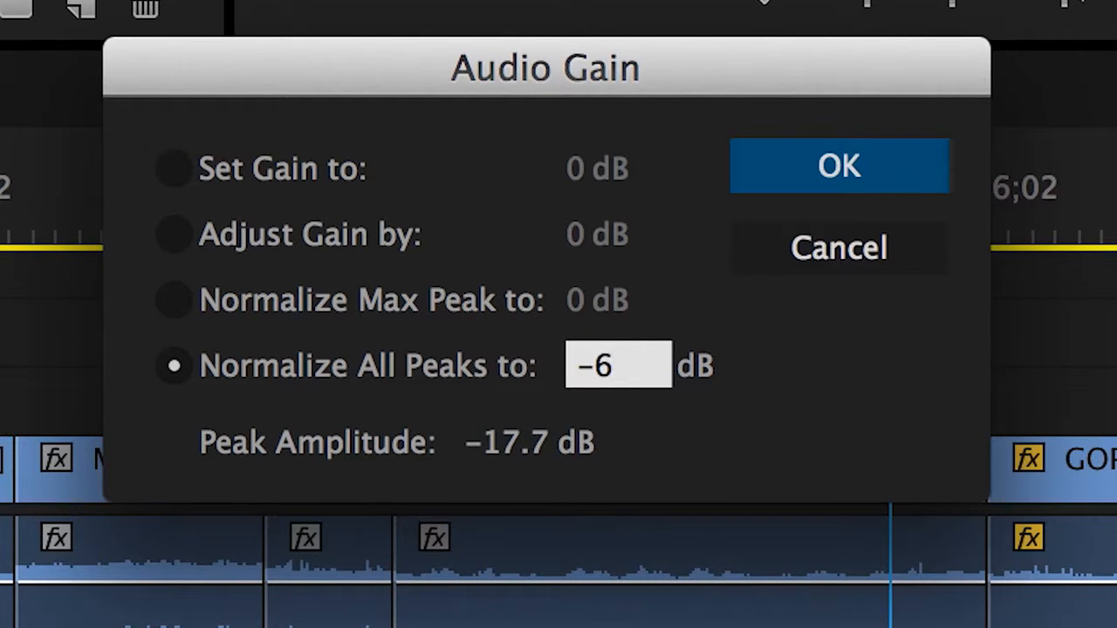
{"action": "mouse_move", "coordinate": [907, 187]}
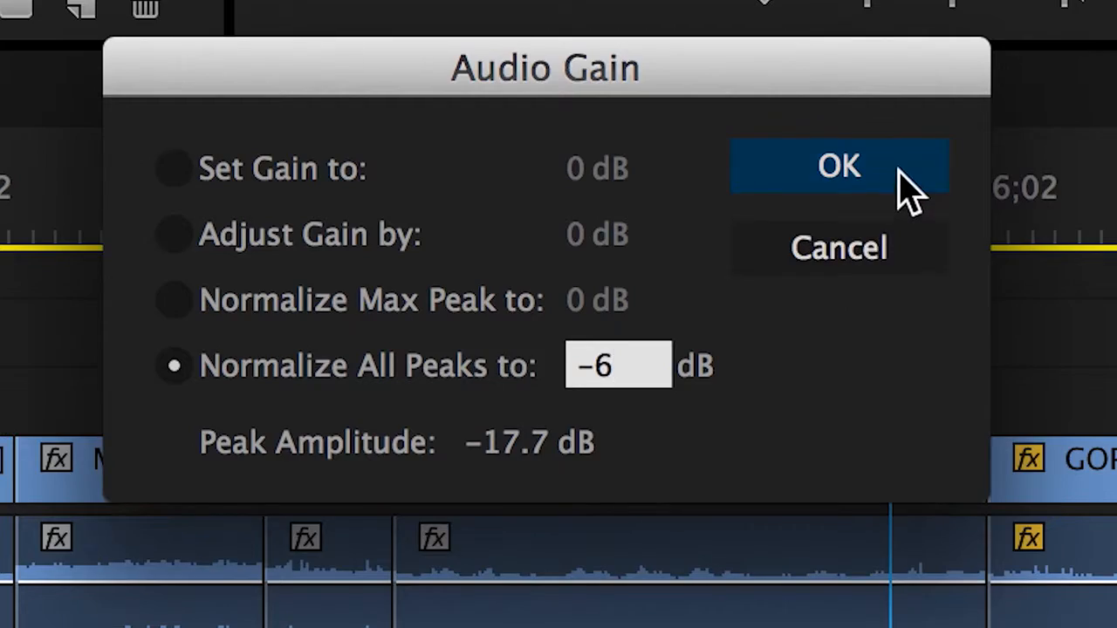
{"action": "left_click", "coordinate": [838, 166]}
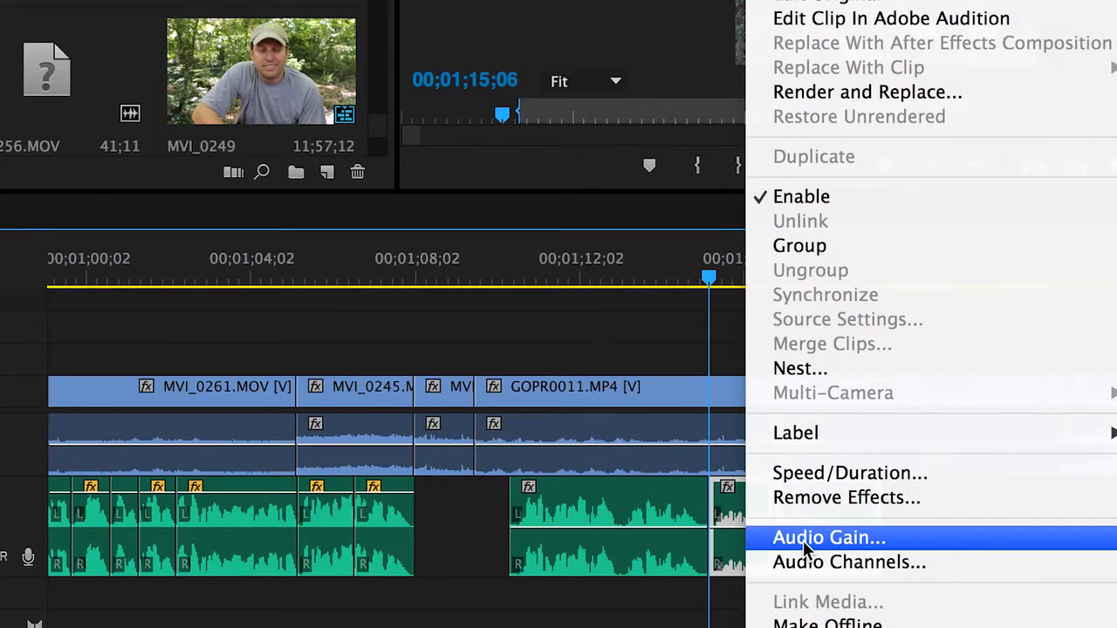
- Apply the same -6 dB peak normalization to the two selected A2 clips
{"action": "left_click", "coordinate": [828, 536]}
{"action": "type", "text": "-6"}
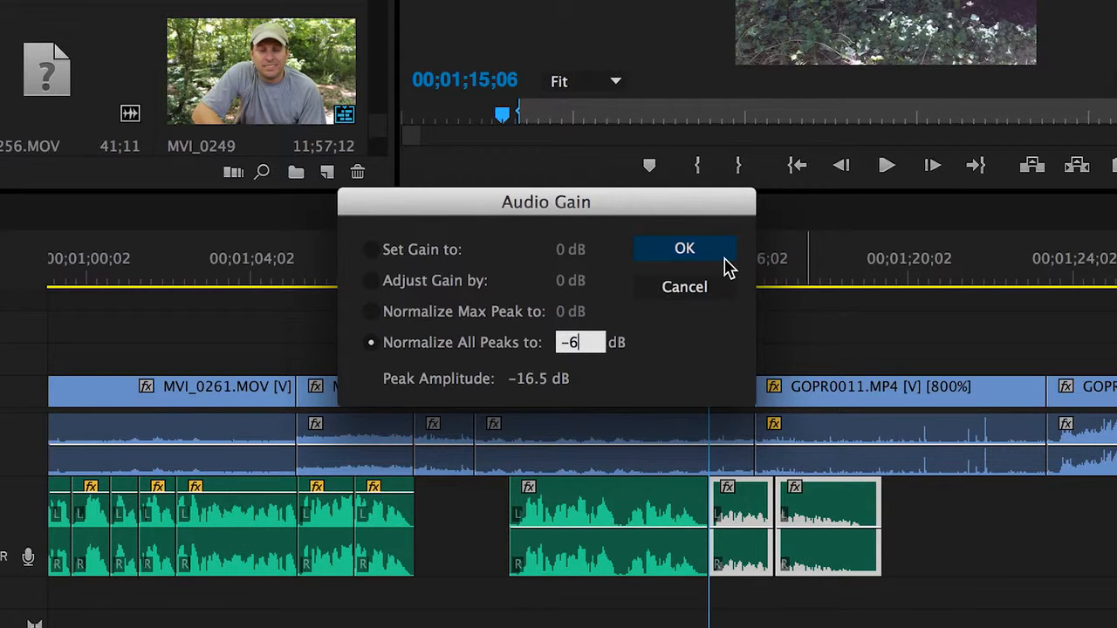
{"action": "left_click", "coordinate": [684, 247]}
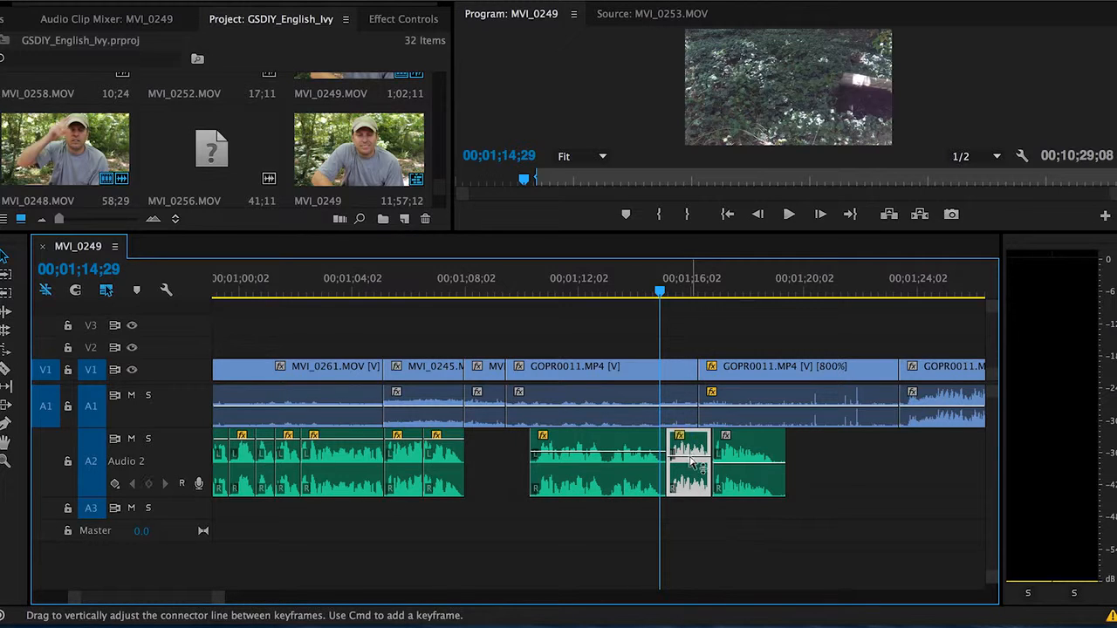
- Raise the last A2 clip's volume rubber band to about 1.58 dB
{"action": "left_click_drag", "start_coordinate": [689, 462], "coordinate": [689, 454]}
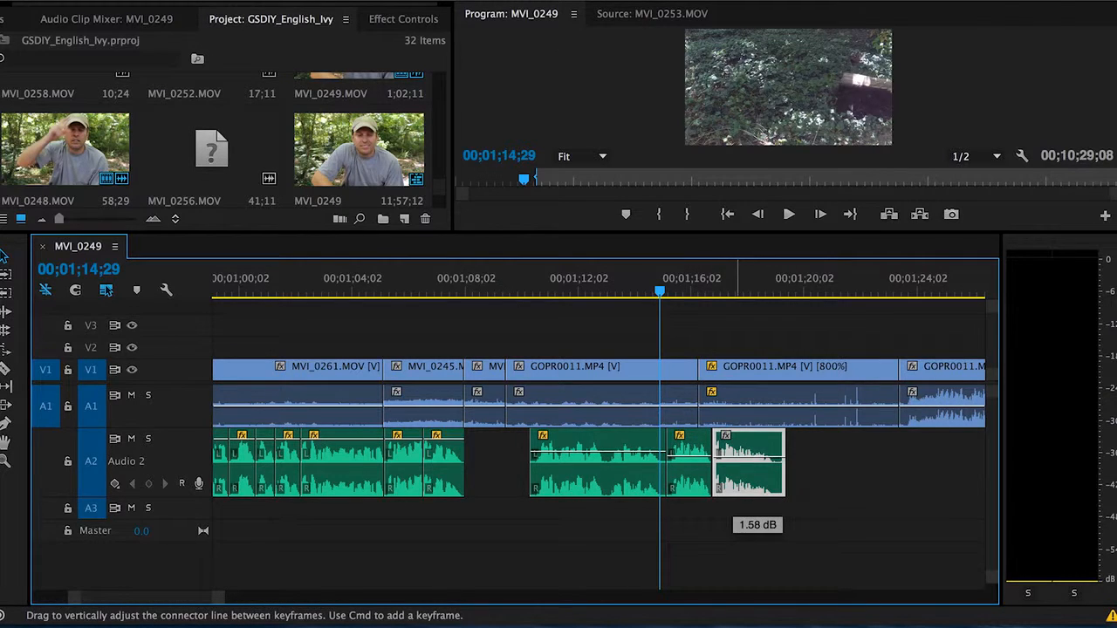